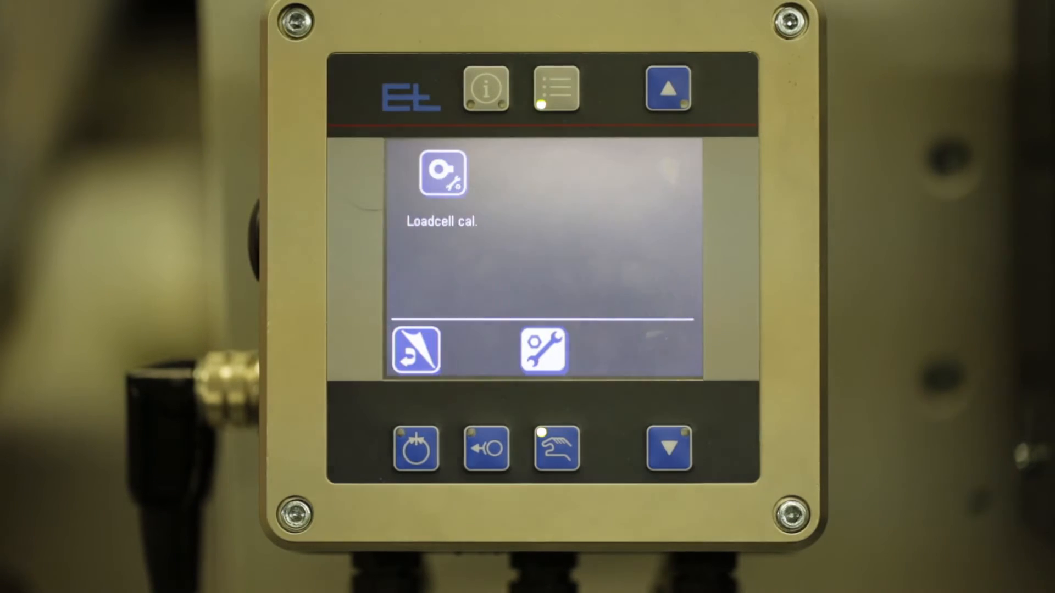
# - Reach the Loadcell cal. menu listing tare and gain calibration
pyautogui.click(544, 350)
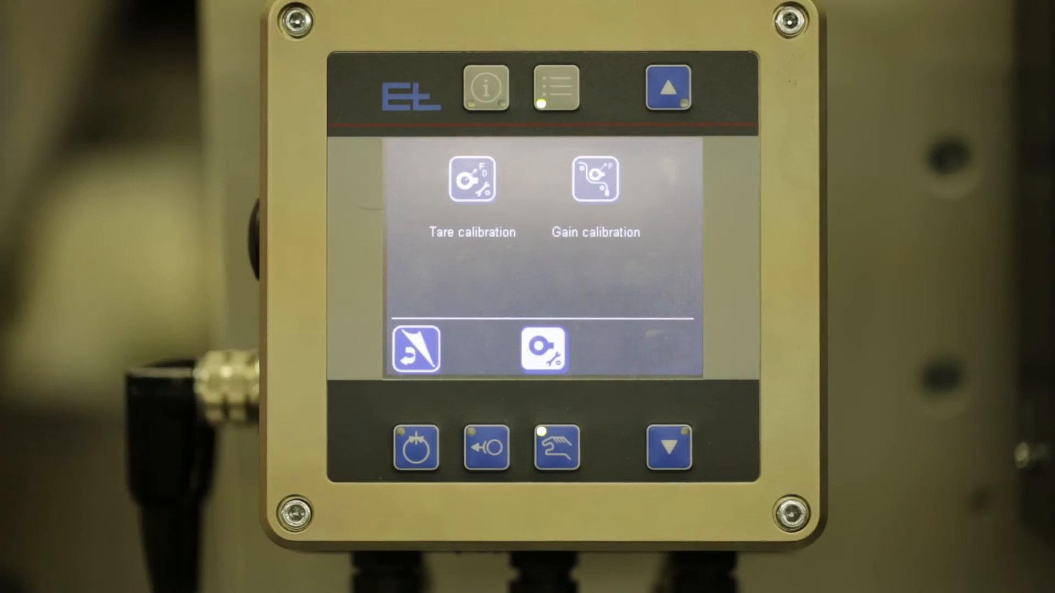
# - Run gain calibration with a 23 N F-cal. weight until marked done, then return to commissioning
pyautogui.click(595, 181)
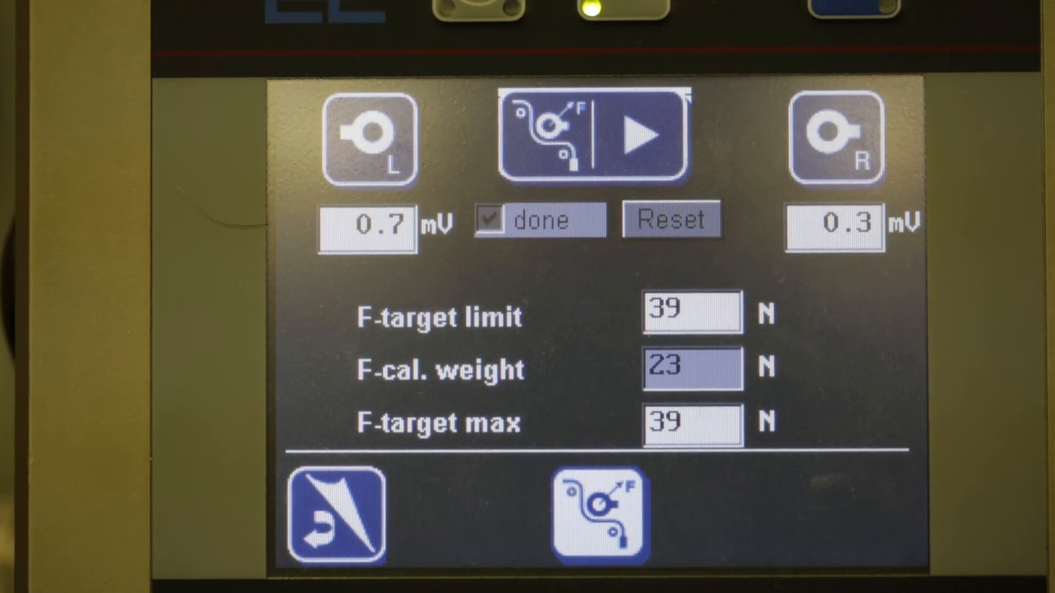
pyautogui.click(603, 515)
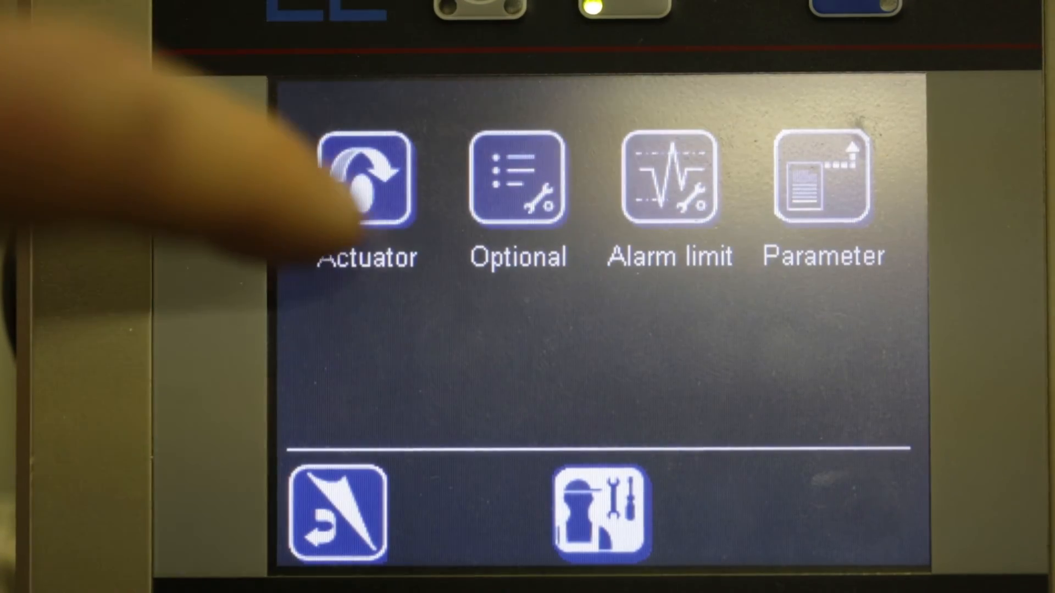
# - Show Actuator selection with Magnetic brake select checked
pyautogui.click(367, 178)
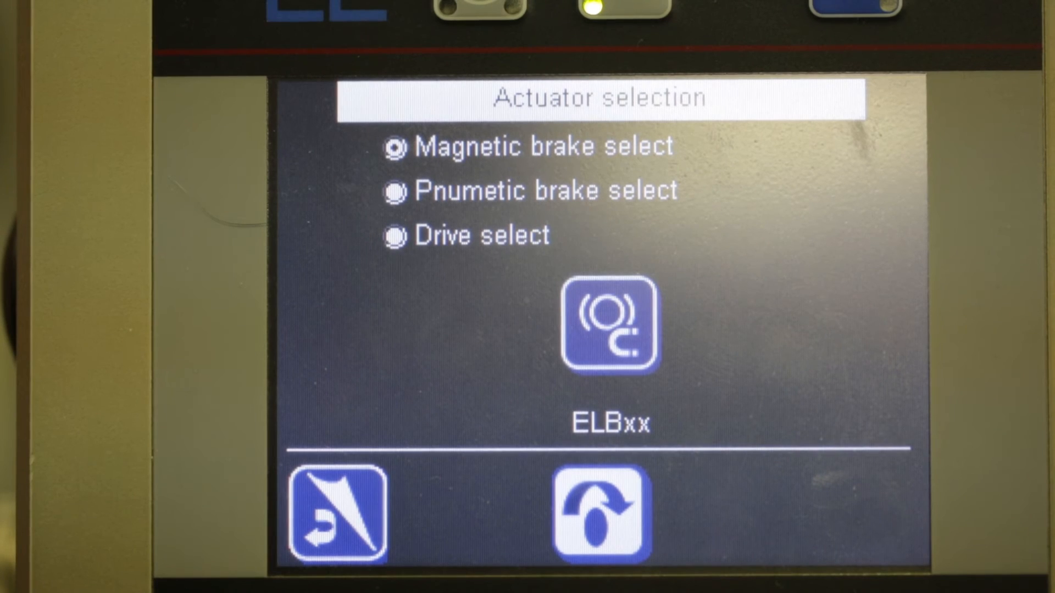